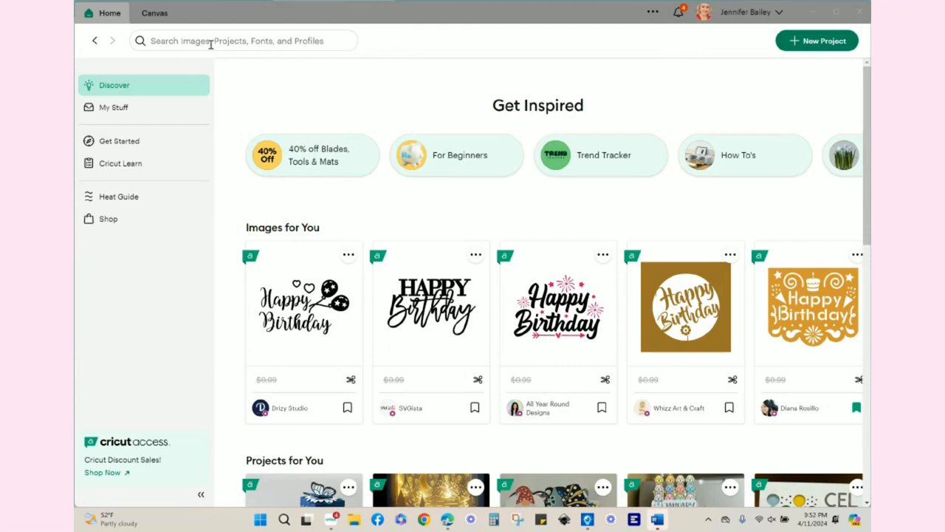
Search for 'coaster boxes' and browse the full list of matching projects.
{"action": "type", "text": "coaster boxes"}
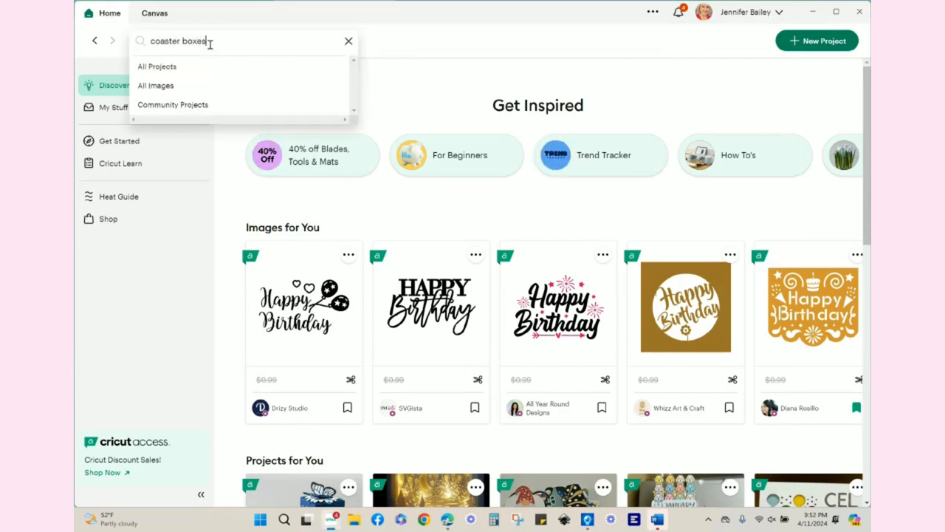
{"action": "key", "text": "Return"}
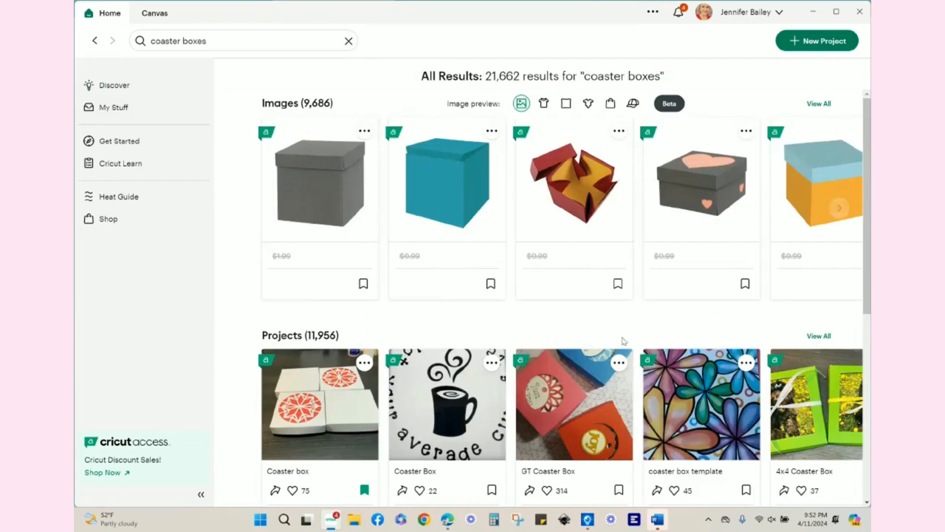
{"action": "scroll", "scroll_direction": "down", "scroll_amount": 3}
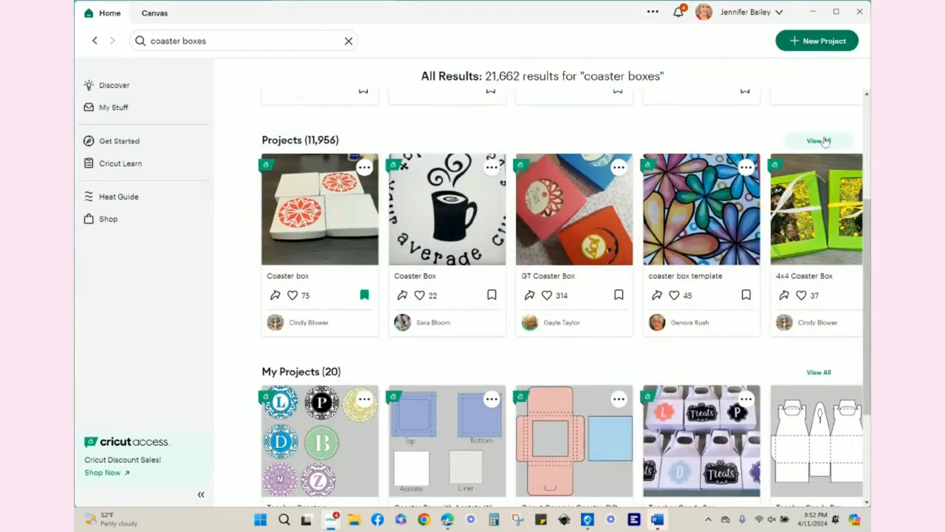
{"action": "left_click", "coordinate": [818, 141]}
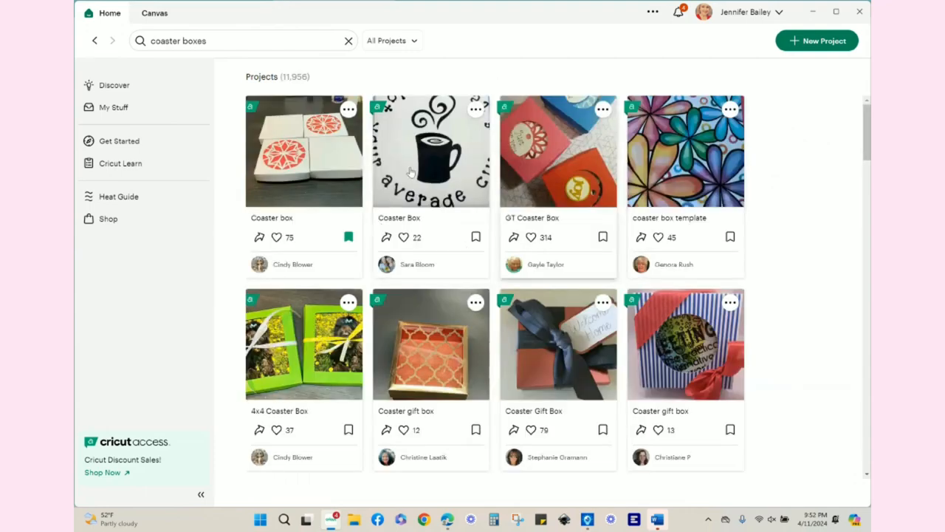
{"action": "scroll", "scroll_direction": "down", "scroll_amount": 3}
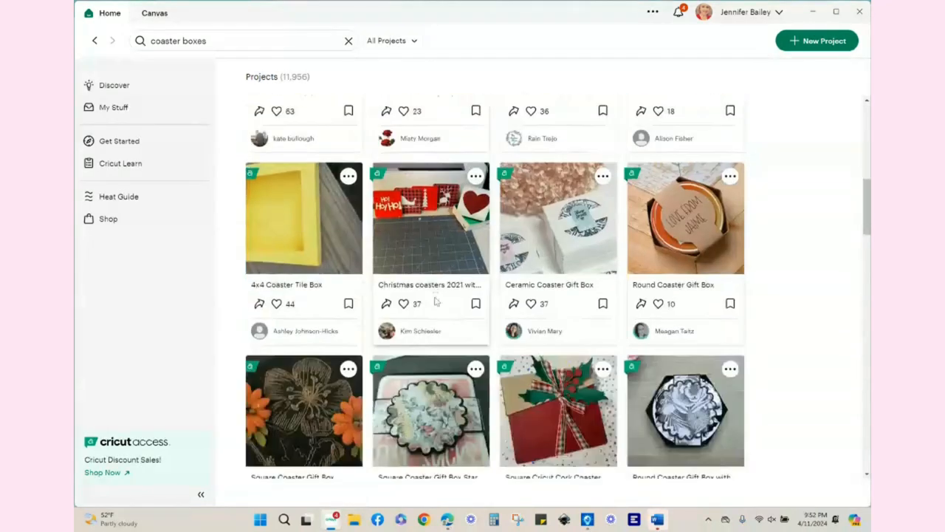
{"action": "scroll", "scroll_direction": "down", "scroll_amount": 3}
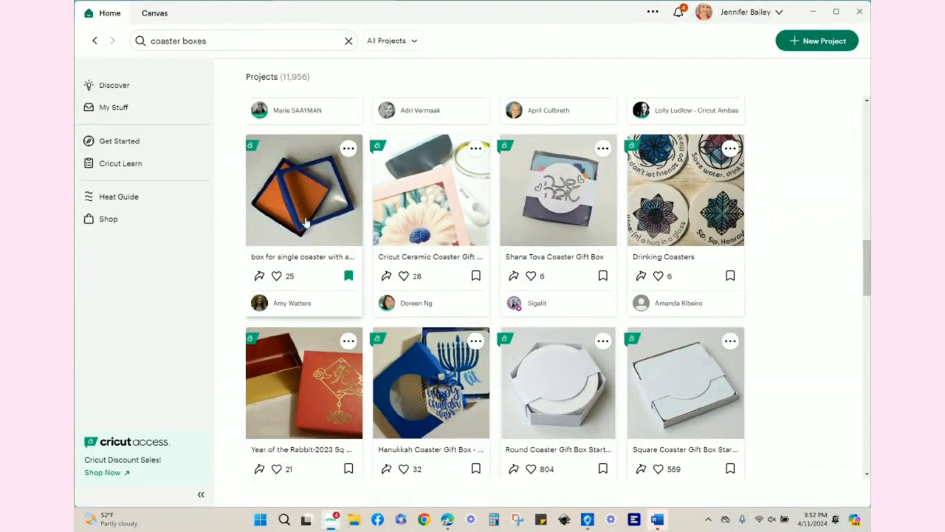
Open the single-coaster acetate-top box project and advance to its Top, Bottom, Acetate and Liner template.
{"action": "left_click", "coordinate": [303, 189]}
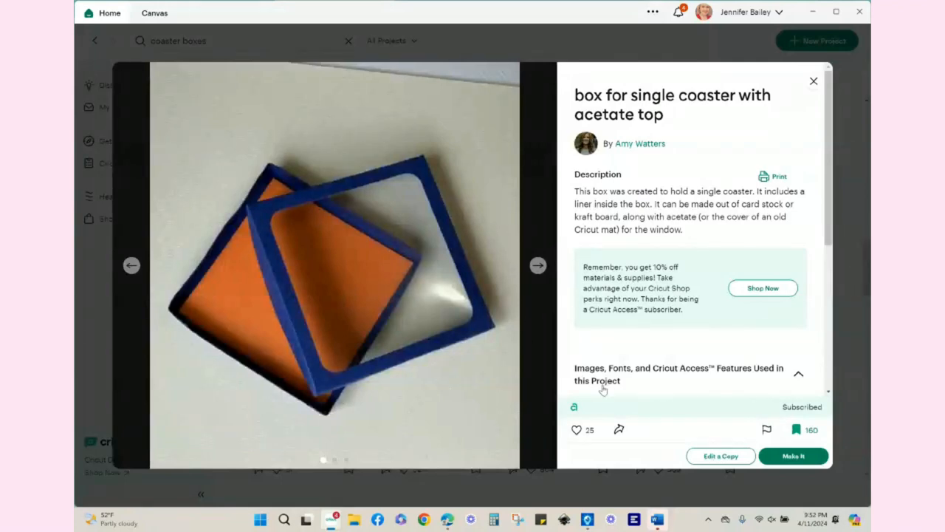
{"action": "left_click", "coordinate": [538, 265]}
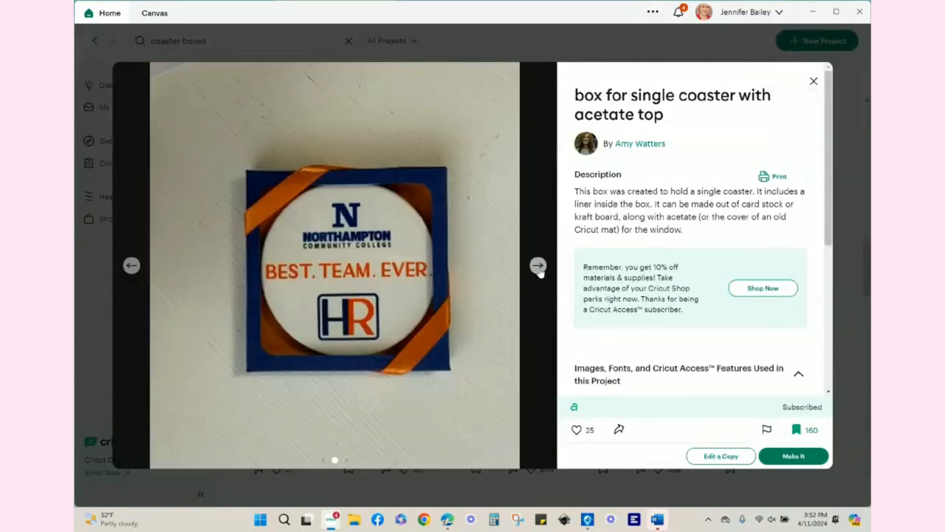
{"action": "left_click", "coordinate": [537, 265]}
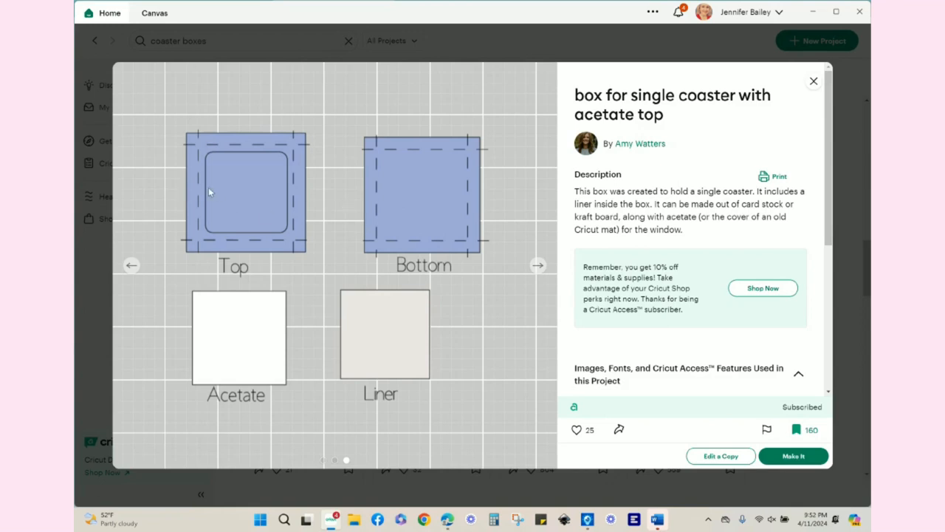
{"action": "mouse_move", "coordinate": [267, 346]}
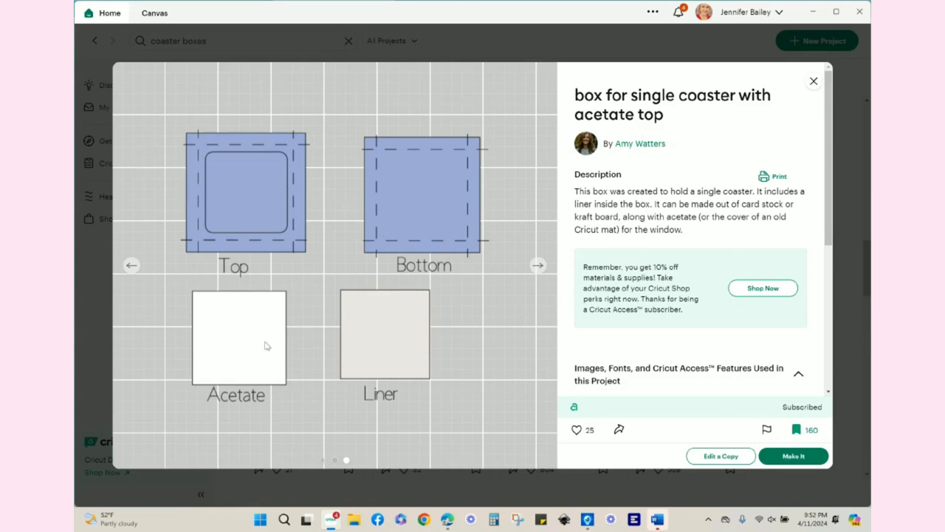
{"action": "mouse_move", "coordinate": [429, 355]}
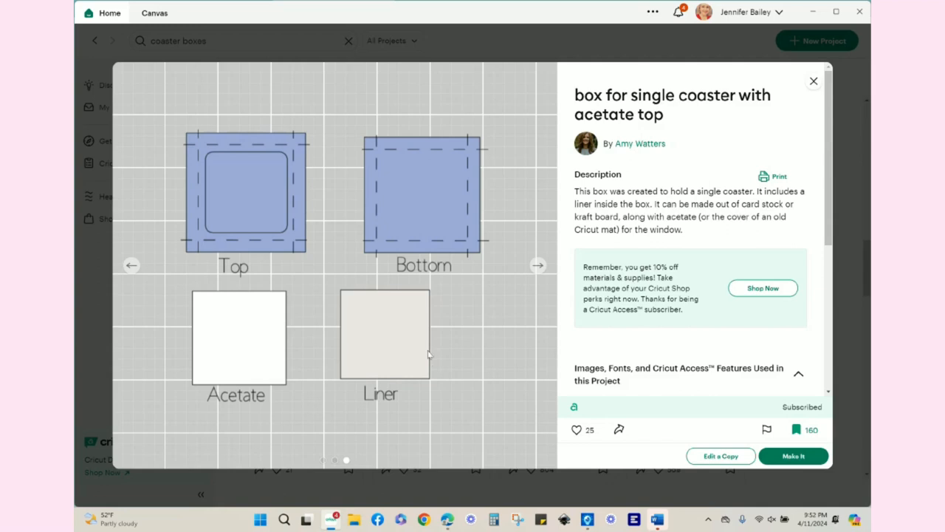
{"action": "mouse_move", "coordinate": [818, 99]}
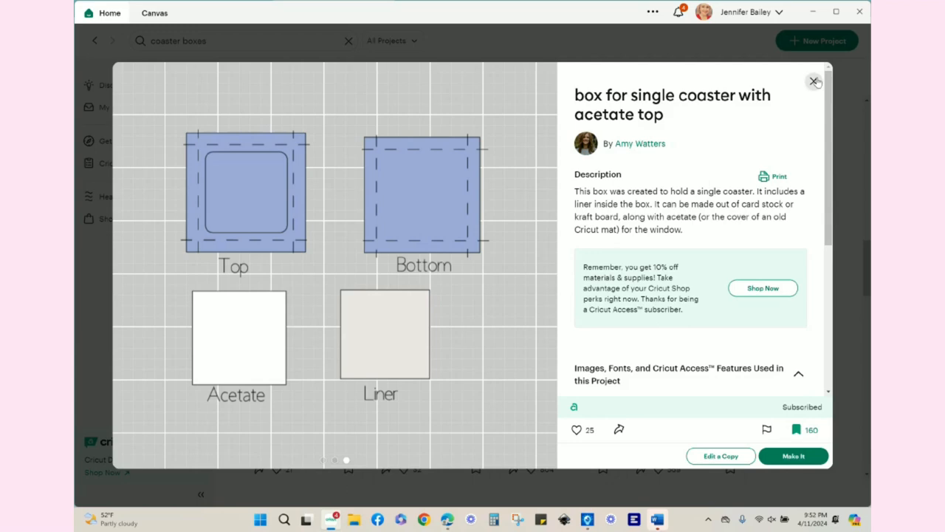
Close the acetate coaster box details and go to My Stuff's saved projects.
{"action": "left_click", "coordinate": [815, 81]}
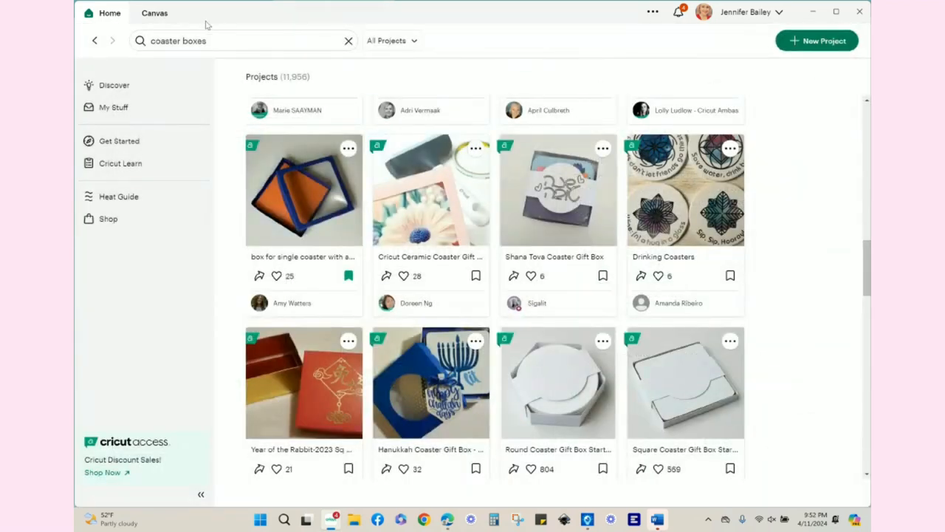
{"action": "mouse_move", "coordinate": [113, 85]}
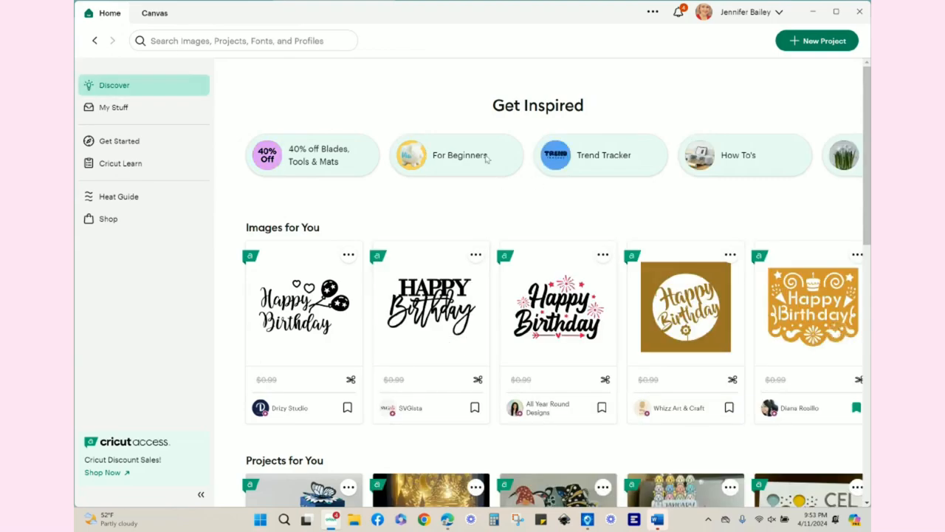
{"action": "left_click", "coordinate": [114, 107]}
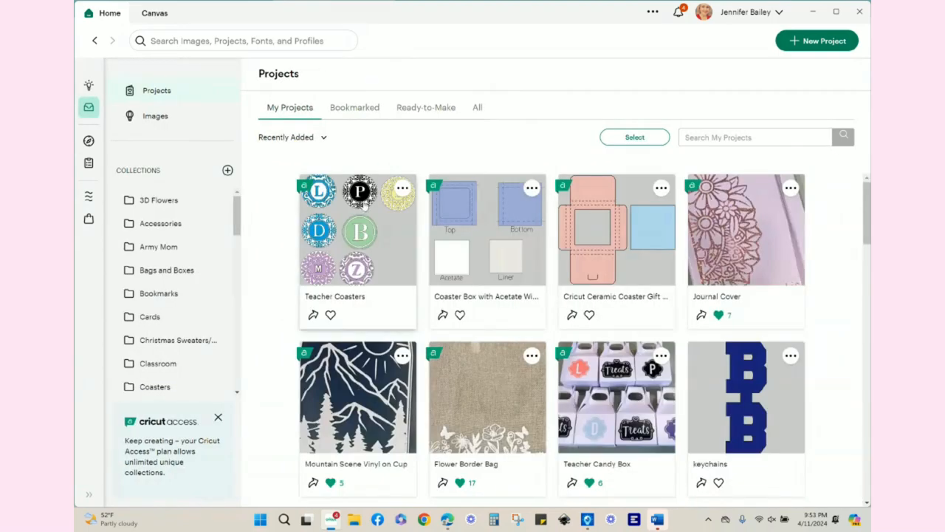
{"action": "left_click", "coordinate": [358, 229]}
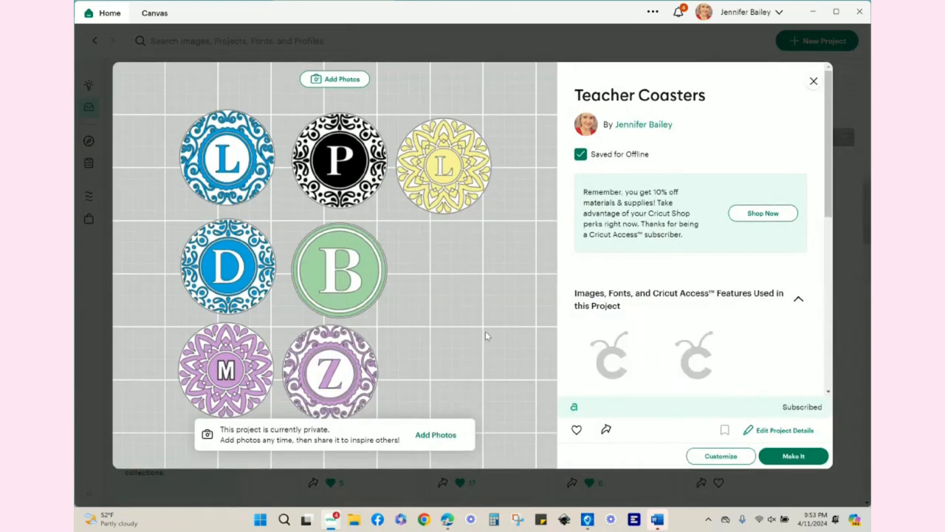
{"action": "mouse_move", "coordinate": [237, 161]}
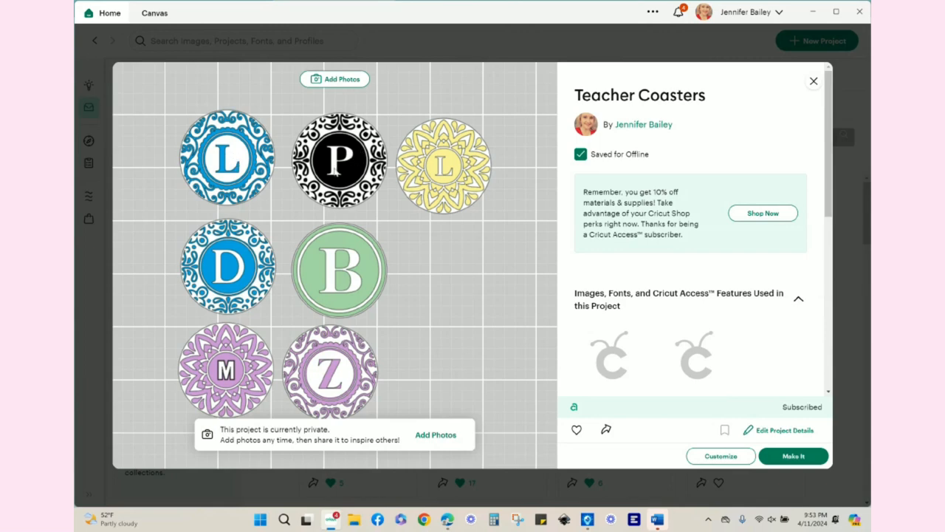
{"action": "mouse_move", "coordinate": [245, 260]}
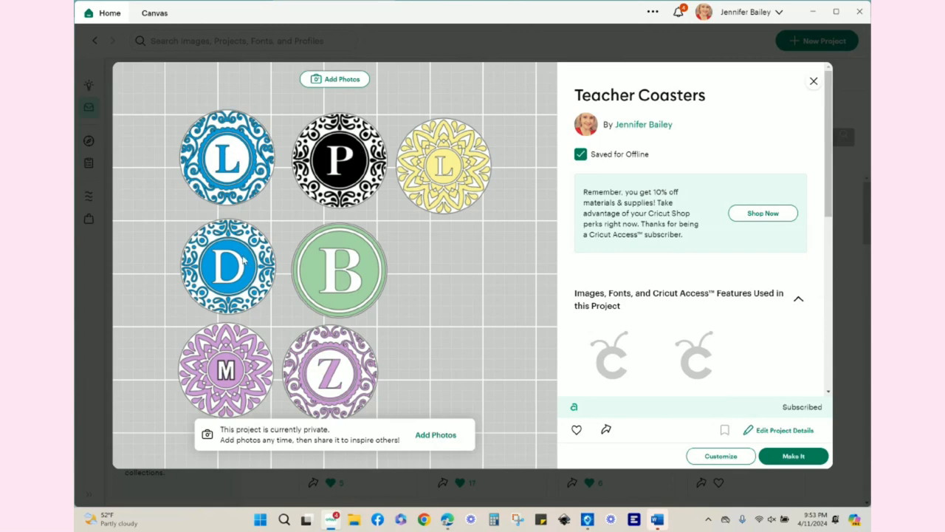
{"action": "mouse_move", "coordinate": [383, 219]}
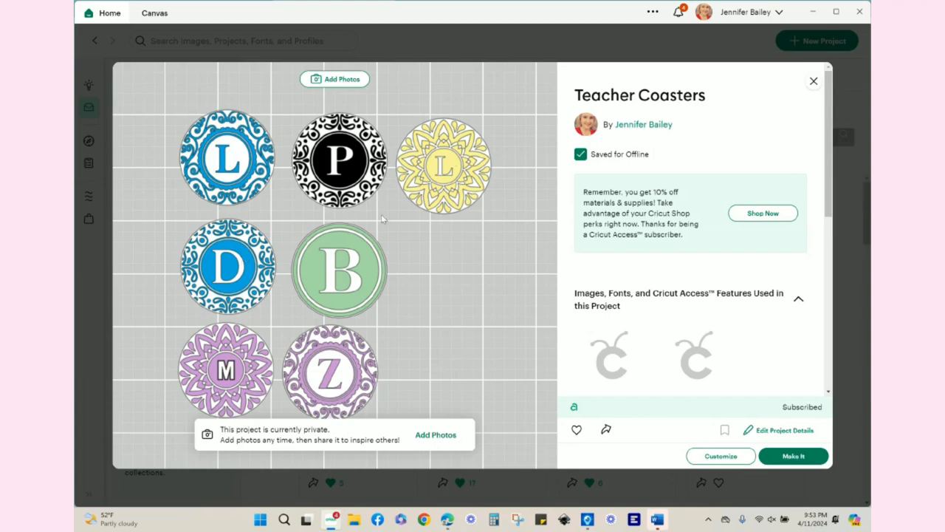
{"action": "mouse_move", "coordinate": [423, 374]}
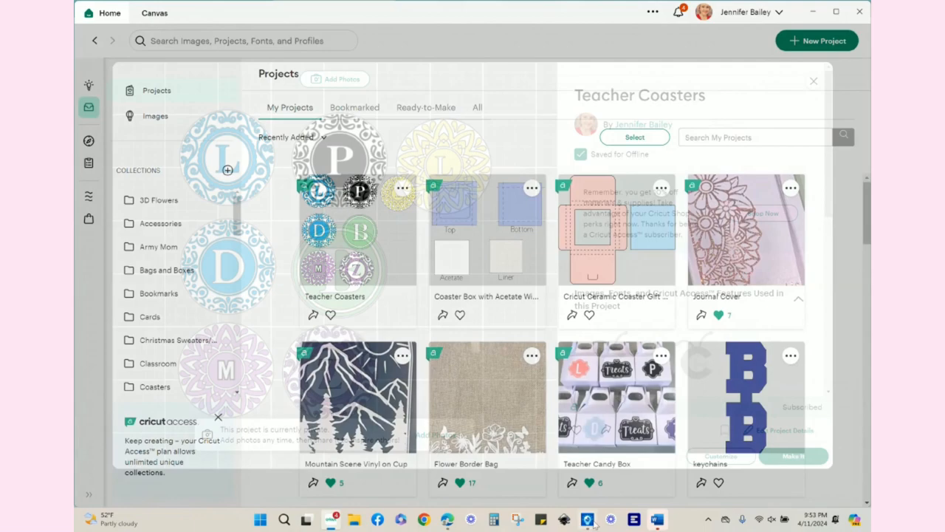
{"action": "left_click", "coordinate": [813, 80]}
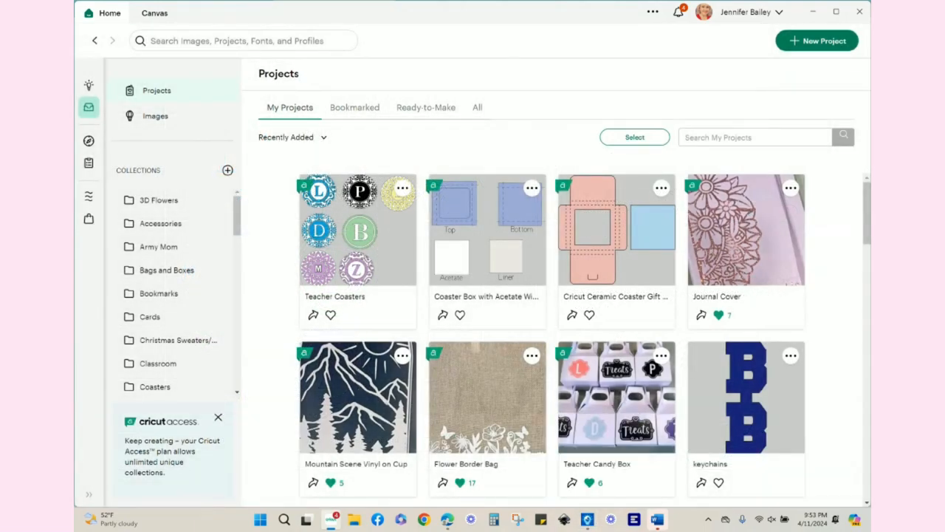